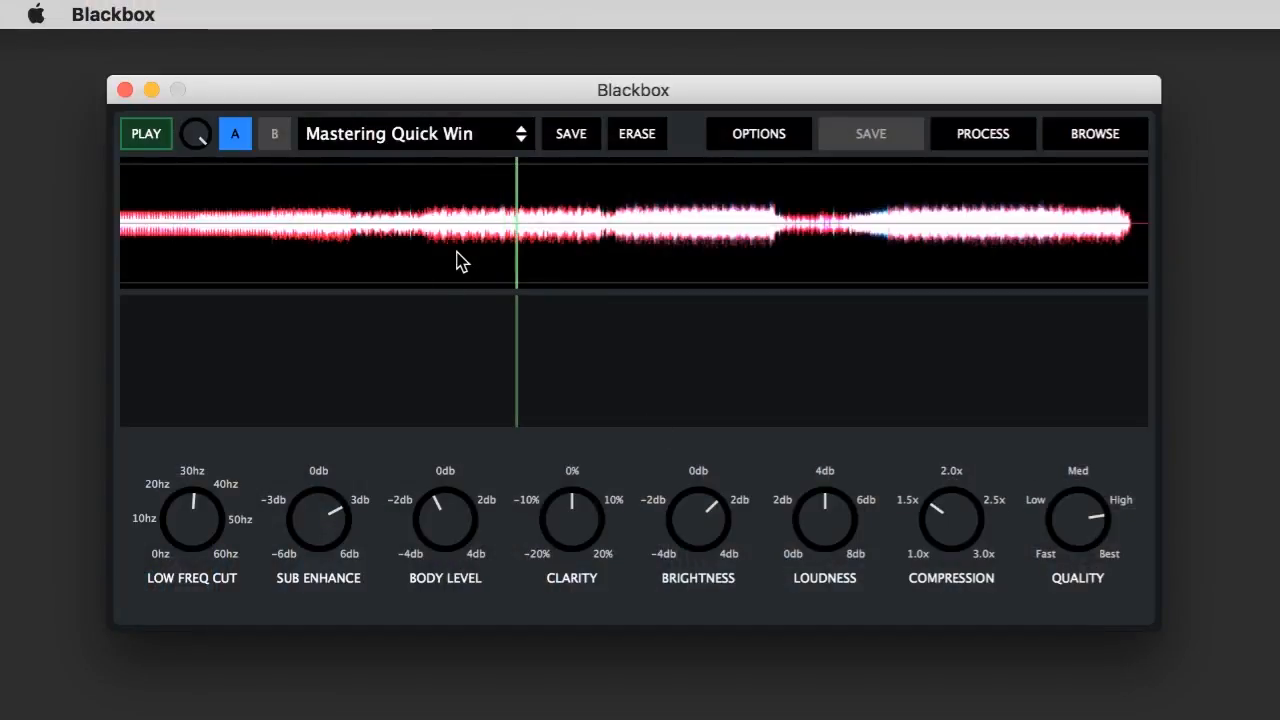
{"action": "mouse_move", "coordinate": [470, 292]}
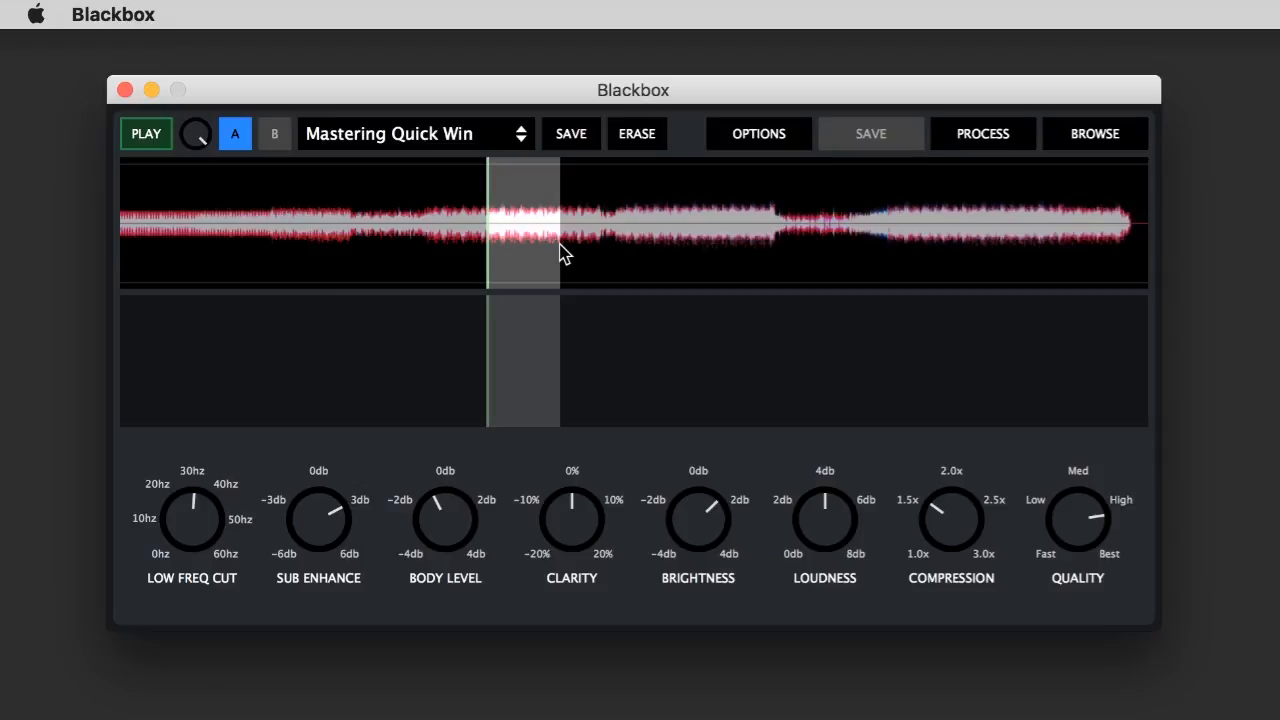
{"action": "mouse_move", "coordinate": [958, 523]}
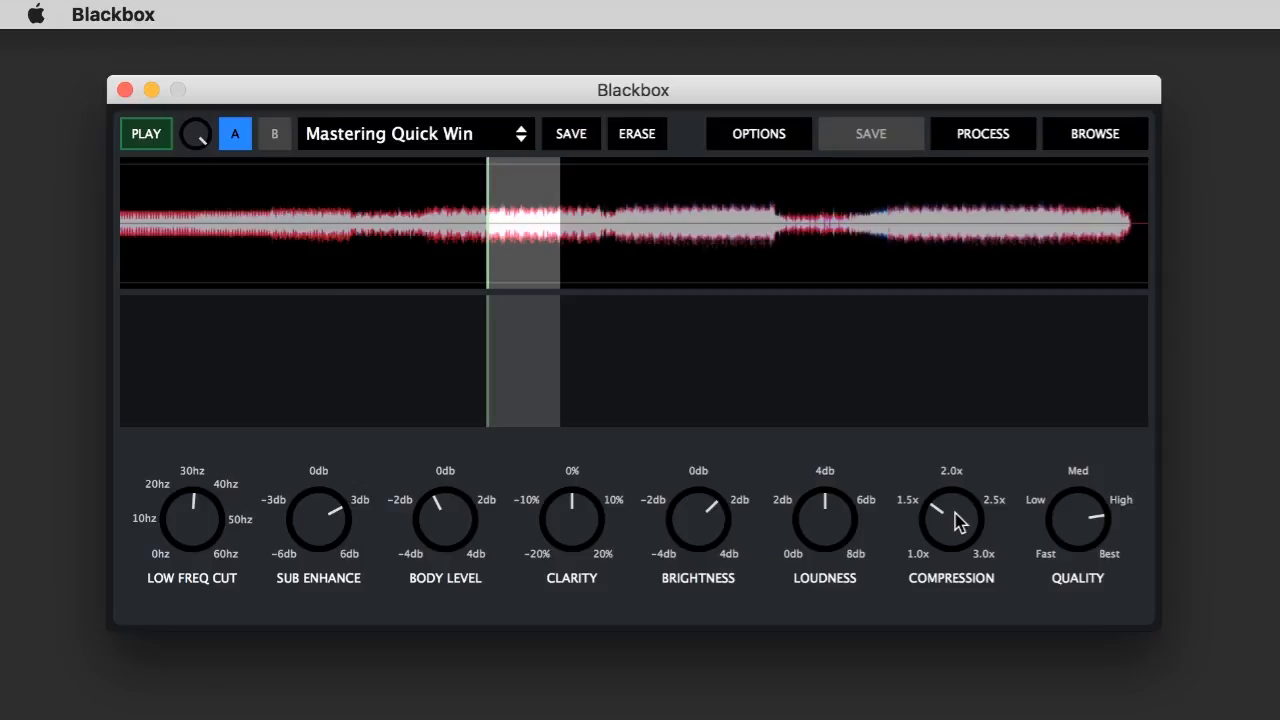